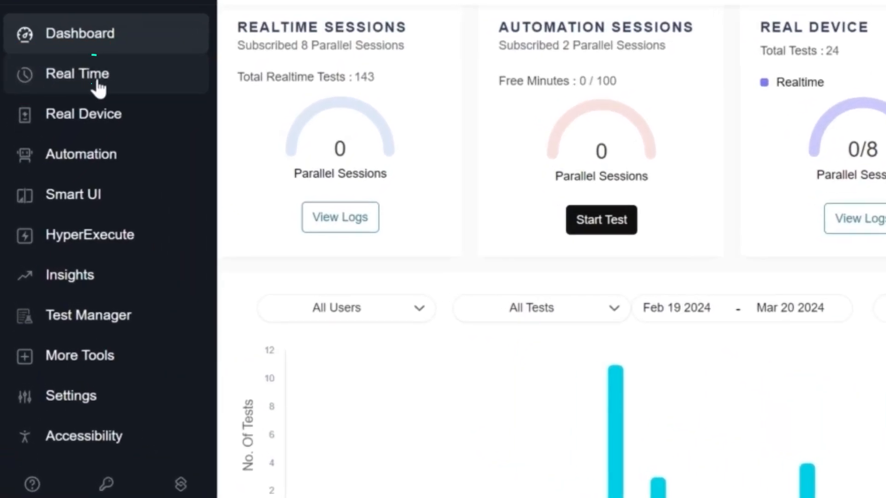
pyautogui.click(77, 74)
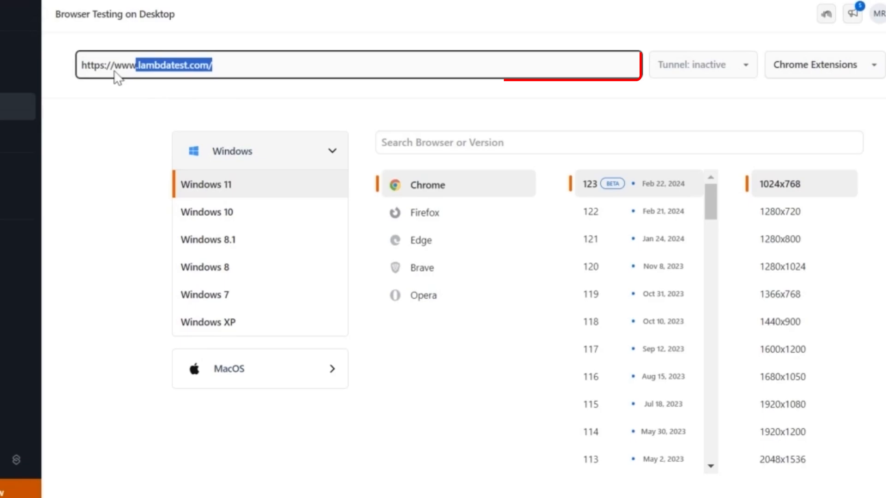
pyautogui.click(220, 65)
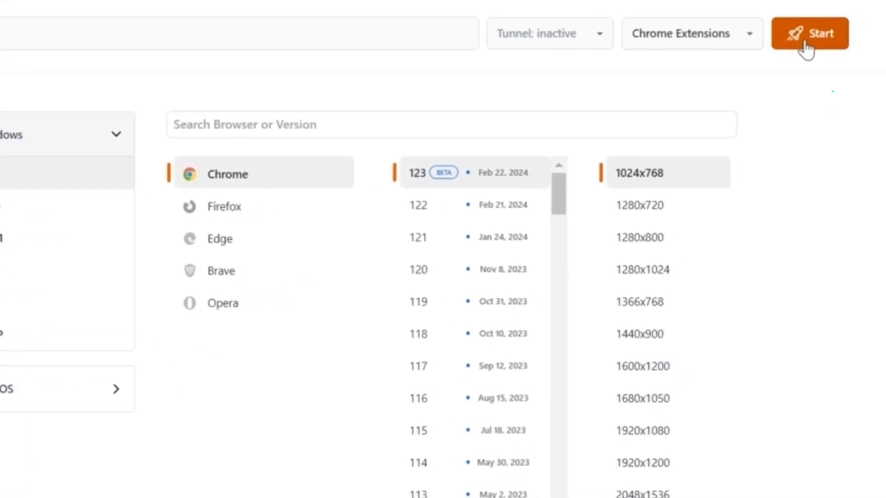
# Start the live Chrome 123 on Windows 11 session at 1024x768 for lambdatest.com.
pyautogui.click(809, 33)
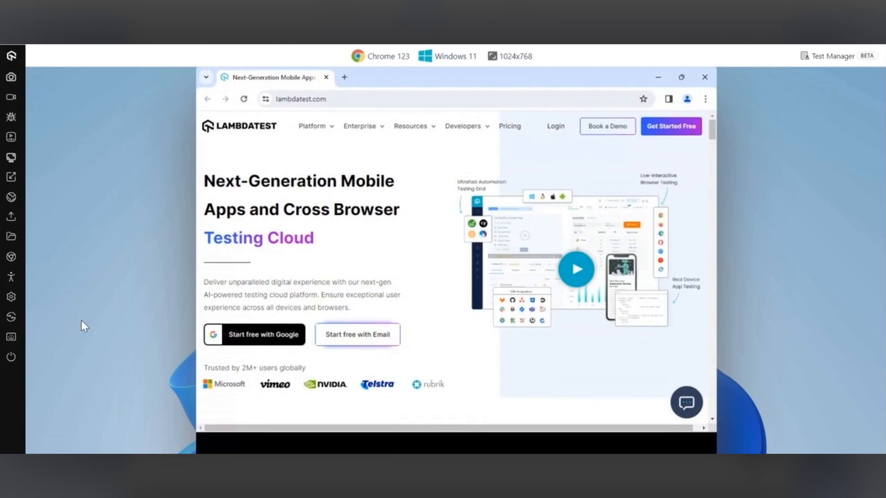
# Enable the Screen Reader toggle from the Accessibility panel so NVDA reads lambdatest.com.
pyautogui.click(15, 276)
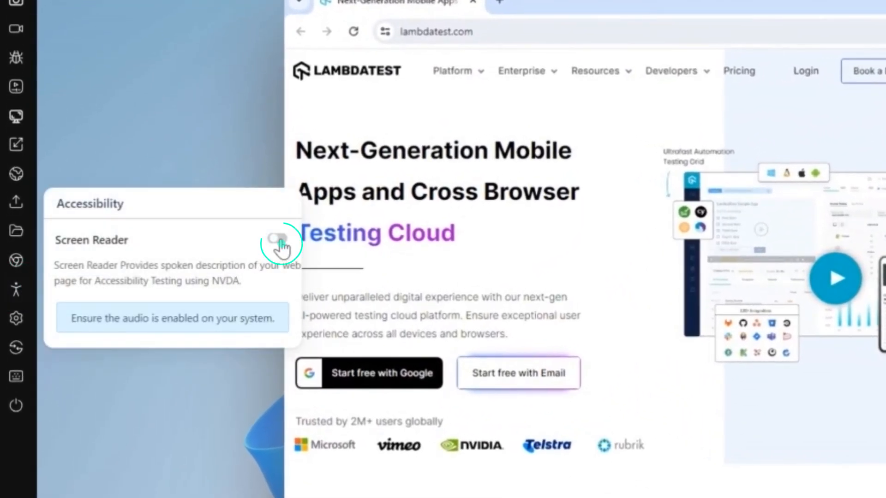
pyautogui.click(276, 247)
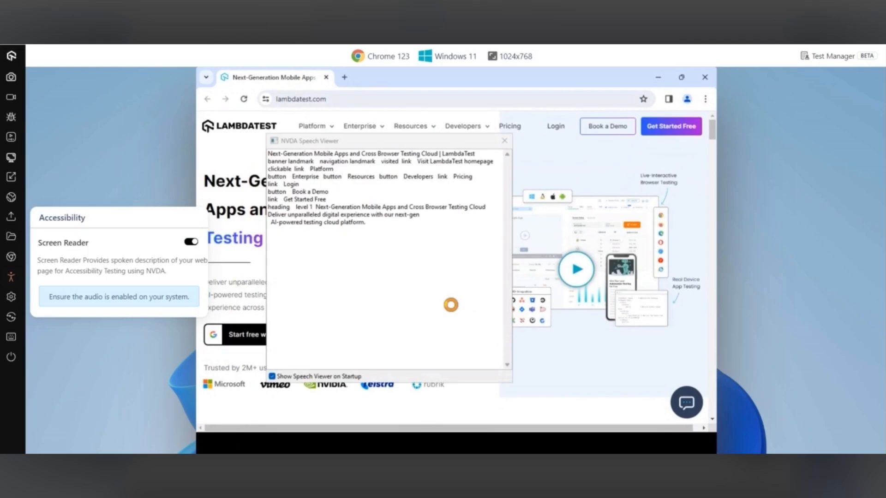
# Switch off the Screen Reader toggle in the Accessibility panel, closing NVDA's speech viewer.
pyautogui.click(191, 242)
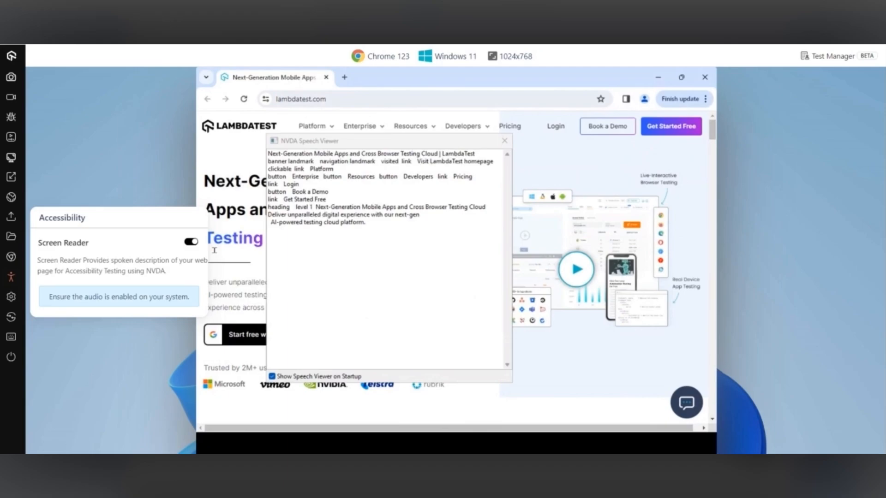
pyautogui.click(189, 242)
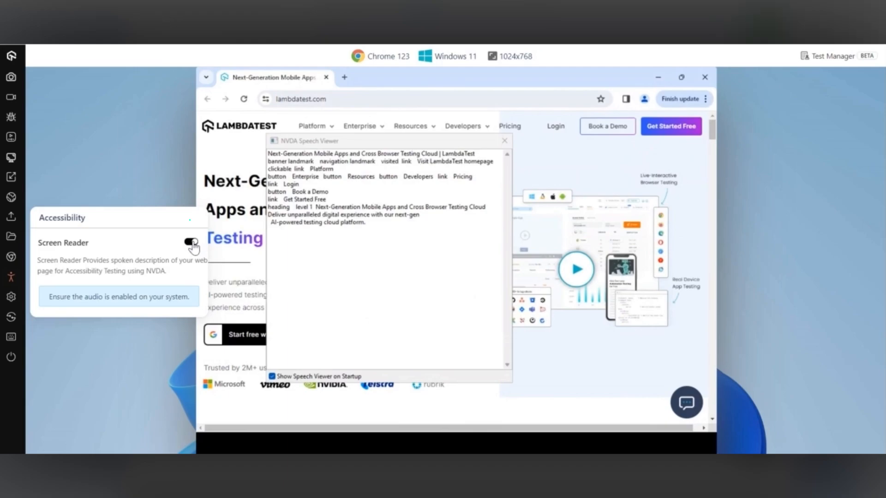
pyautogui.click(189, 242)
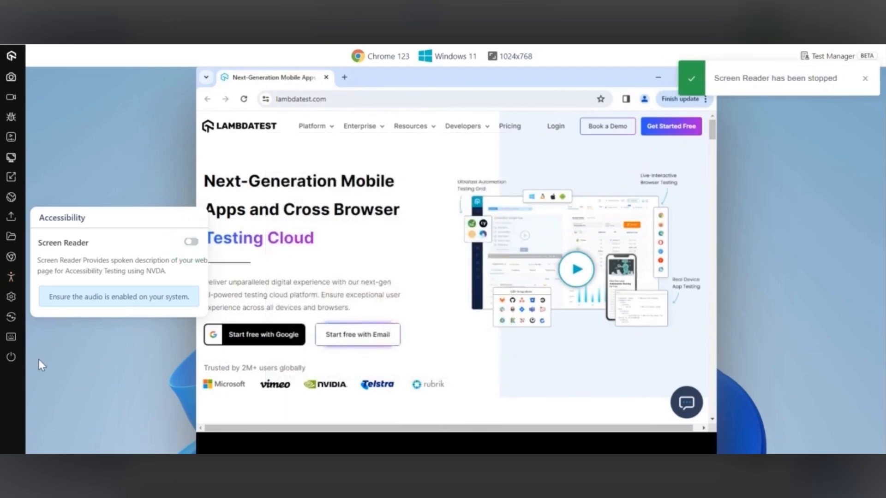